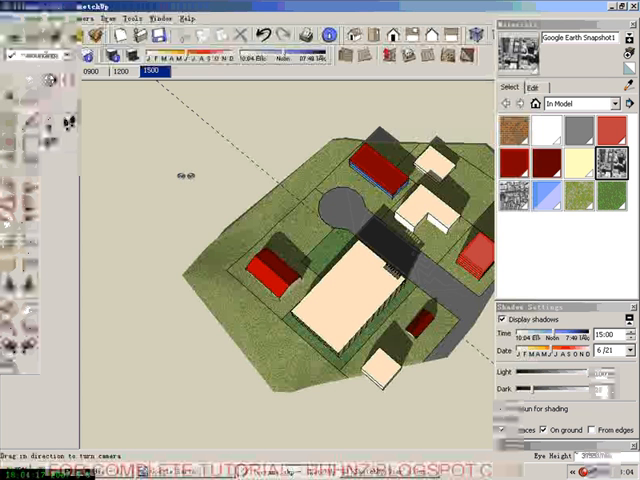
# Open the Window menu to list the panels that can be shown.
pyautogui.click(168, 17)
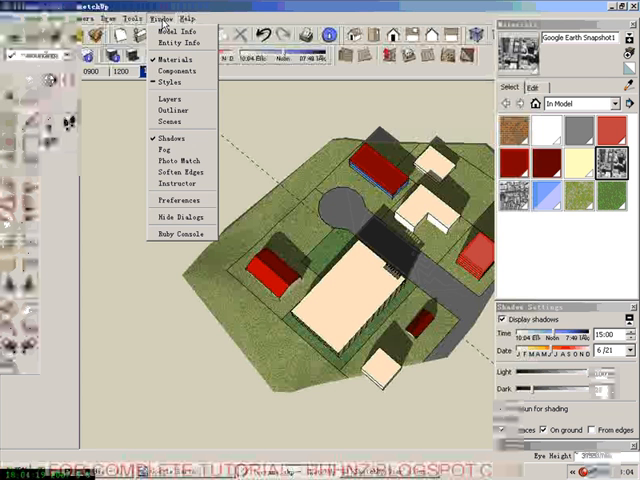
pyautogui.moveTo(171, 120)
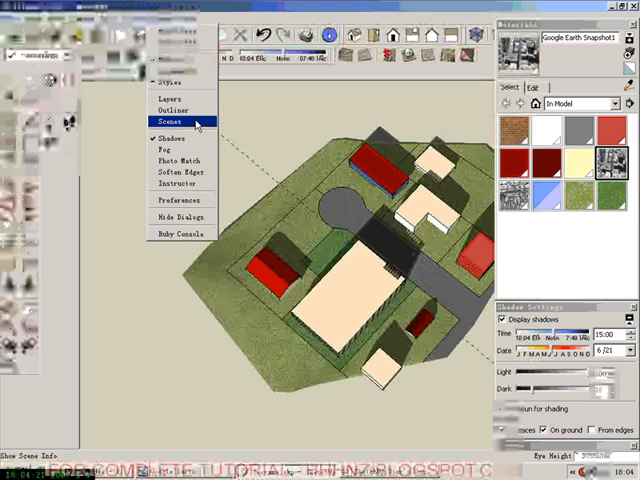
# Open the Scenes panel from the Window menu.
pyautogui.click(173, 121)
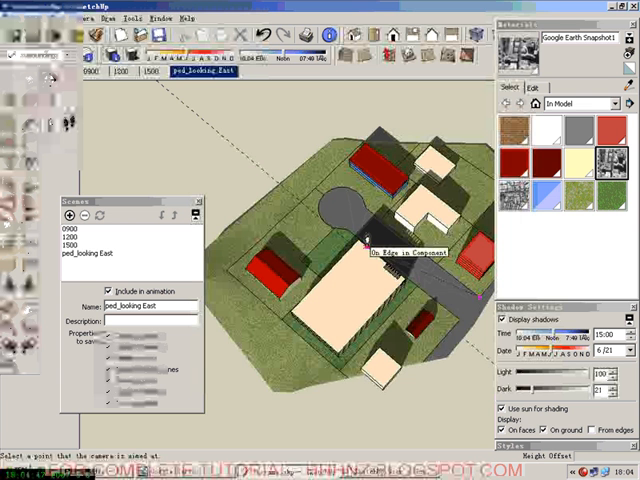
pyautogui.moveTo(370, 245)
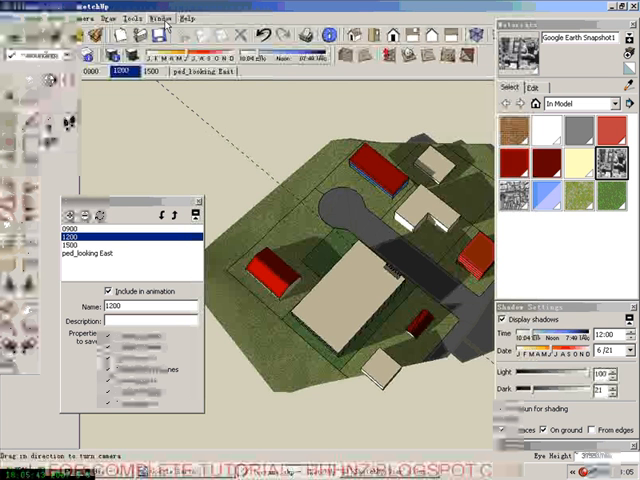
# Open the Components browser and expand its collections dropdown.
pyautogui.click(161, 17)
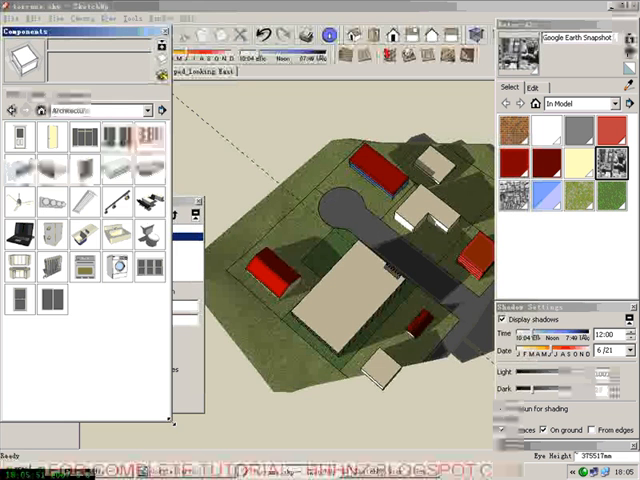
pyautogui.moveTo(103, 135)
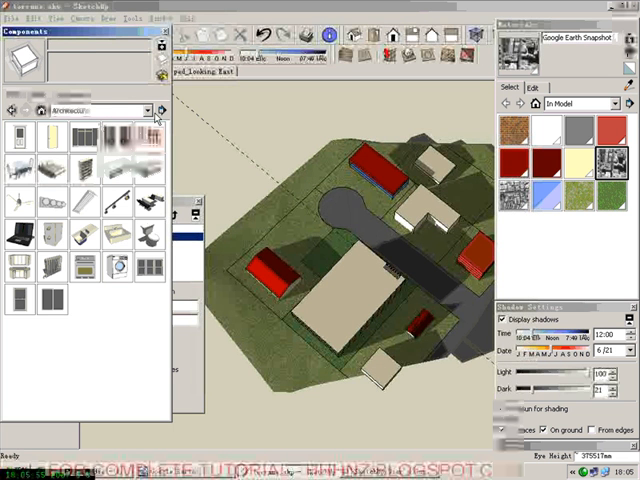
pyautogui.click(160, 110)
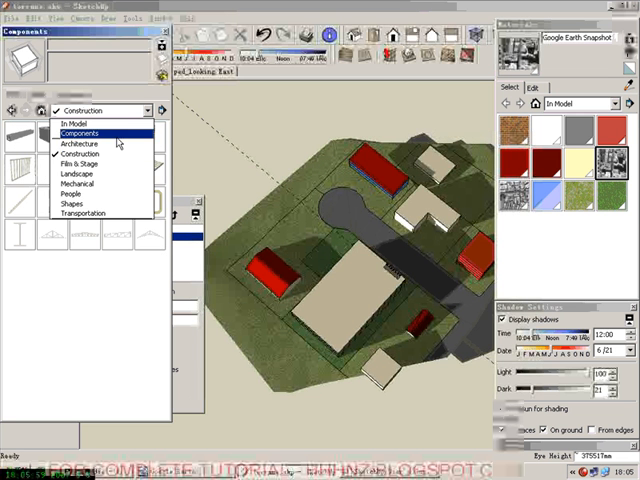
# Switch the Components browser to the Landscape collection.
pyautogui.click(80, 172)
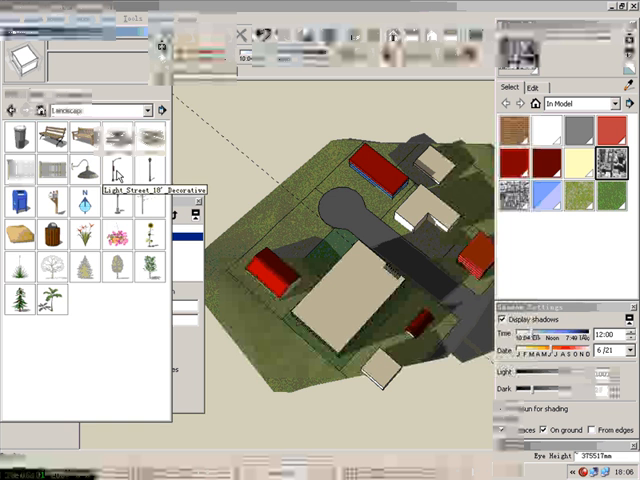
pyautogui.moveTo(113, 267)
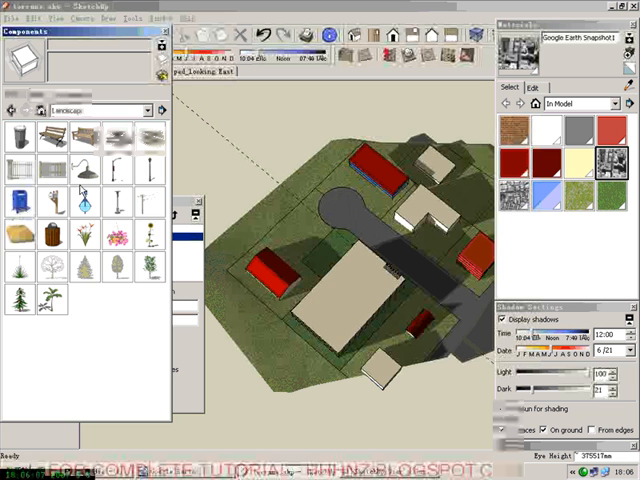
pyautogui.moveTo(140, 255)
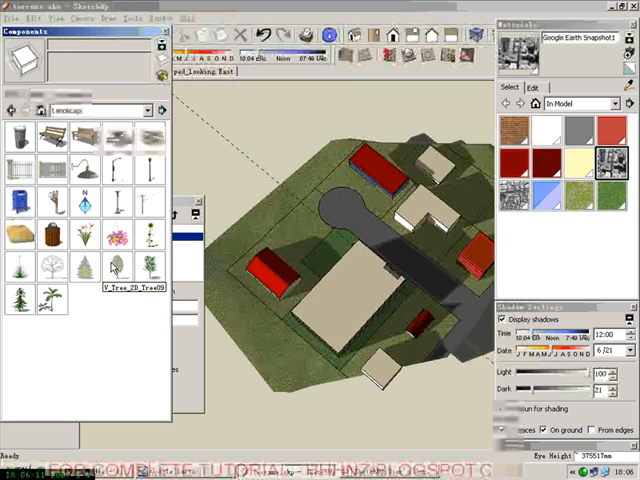
pyautogui.moveTo(118, 270)
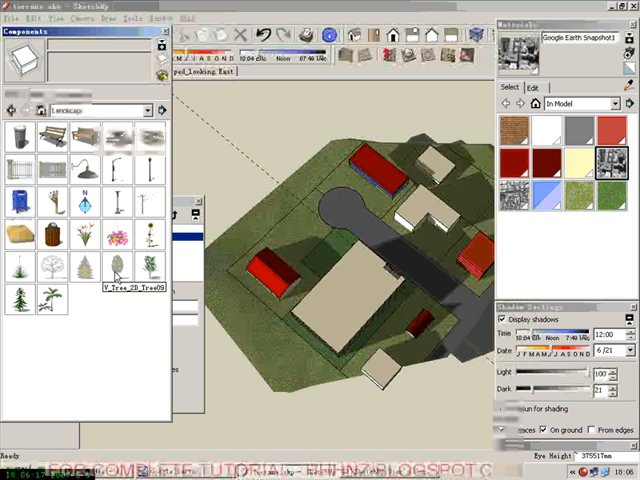
pyautogui.moveTo(115, 270)
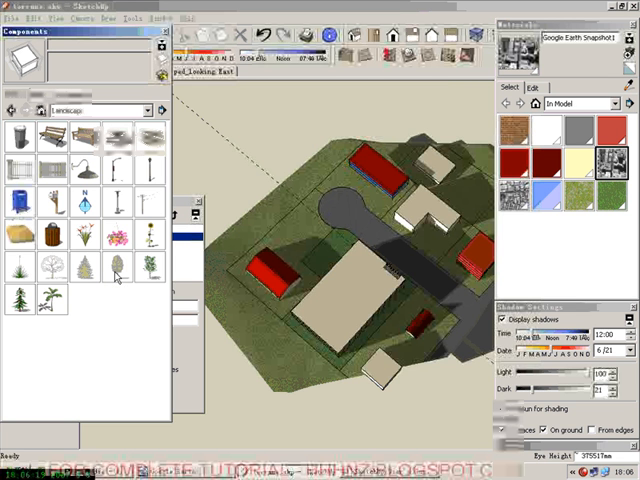
pyautogui.moveTo(153, 263)
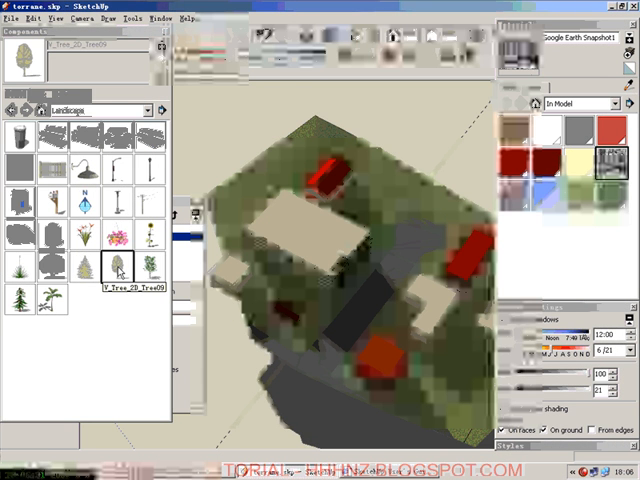
pyautogui.moveTo(372, 252)
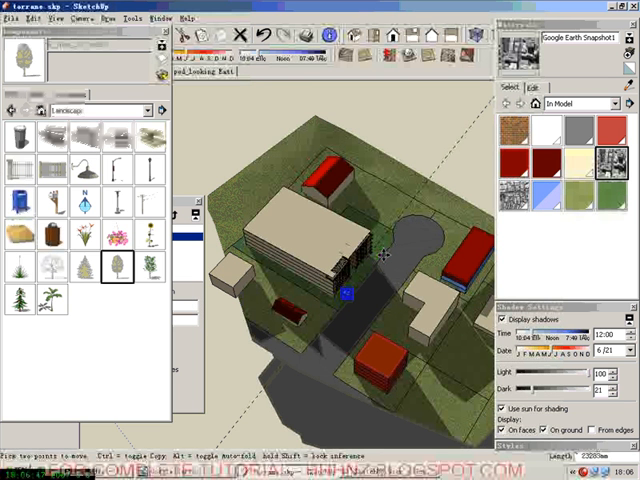
pyautogui.moveTo(378, 258)
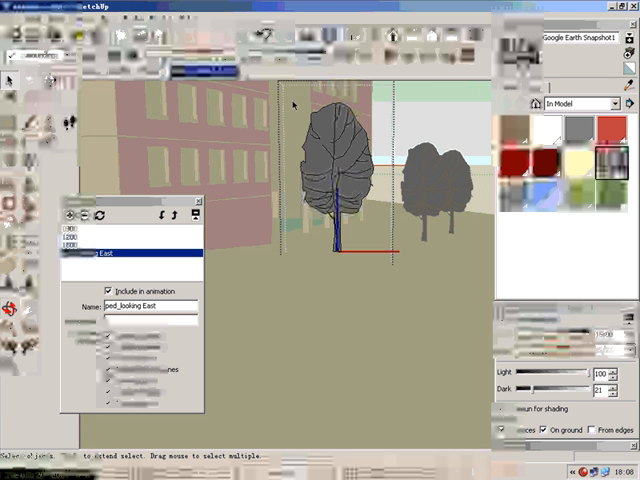
pyautogui.moveTo(392, 170)
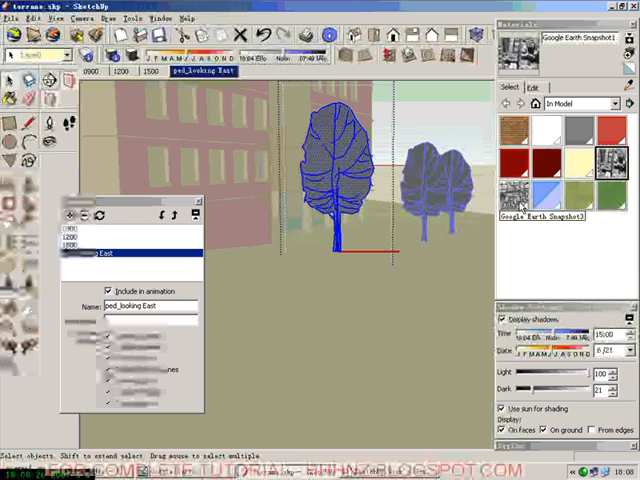
# Paint the selected trees with Translucent_Glass_Green.
pyautogui.click(598, 103)
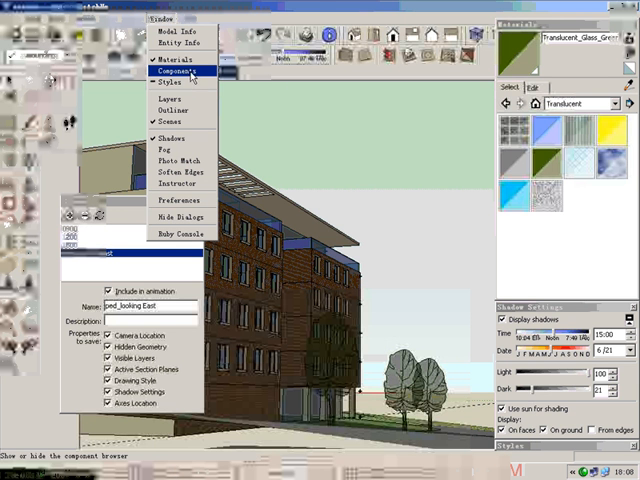
# From the People collection, pick 2D_Woman_Walking Away, then the Silhouette_Man+Dog figure.
pyautogui.click(172, 71)
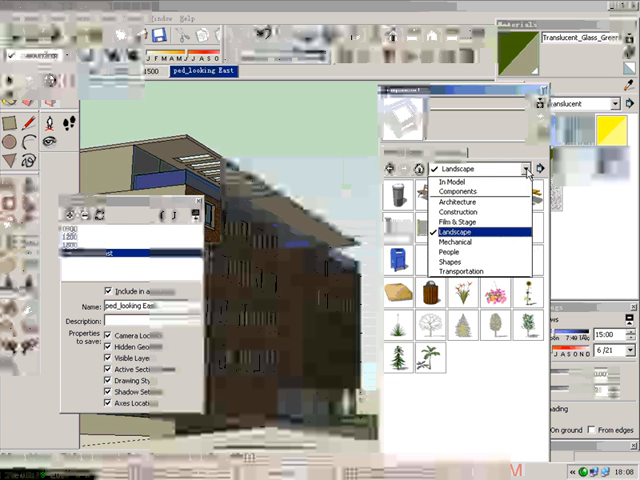
pyautogui.click(436, 251)
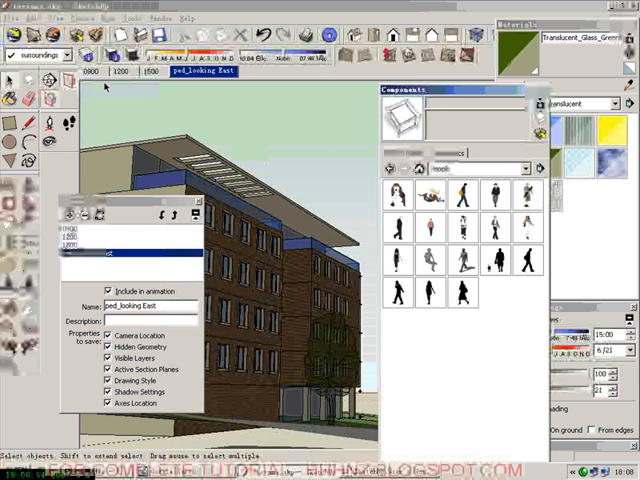
pyautogui.click(401, 256)
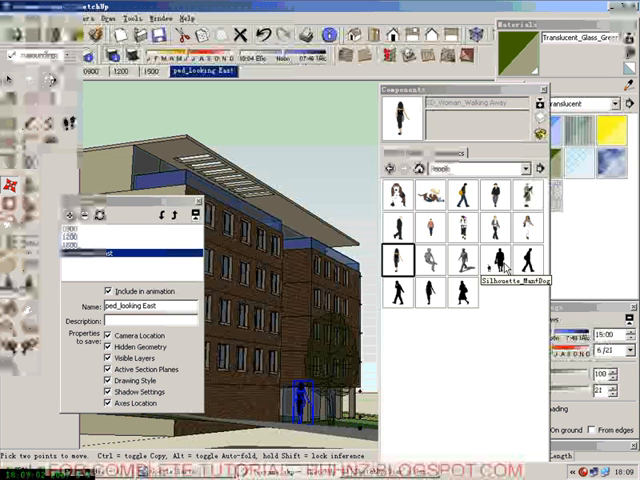
pyautogui.click(494, 258)
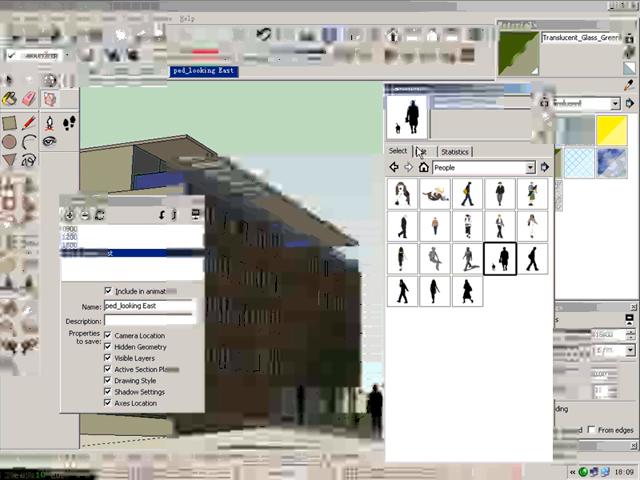
# Switch the Components collection to Transportation and choose car_sedan.
pyautogui.click(542, 167)
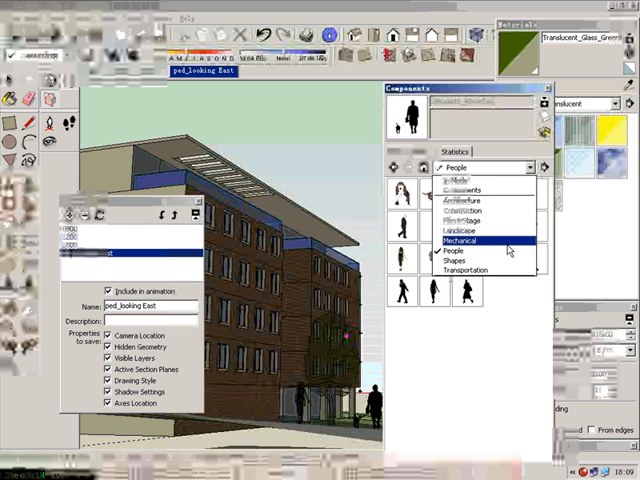
pyautogui.click(468, 240)
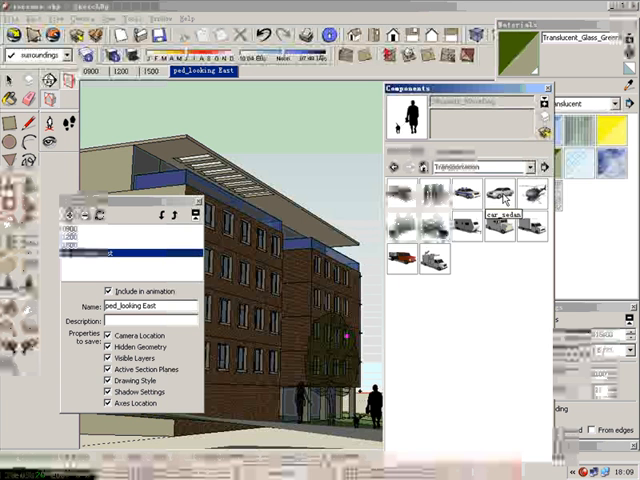
pyautogui.click(499, 192)
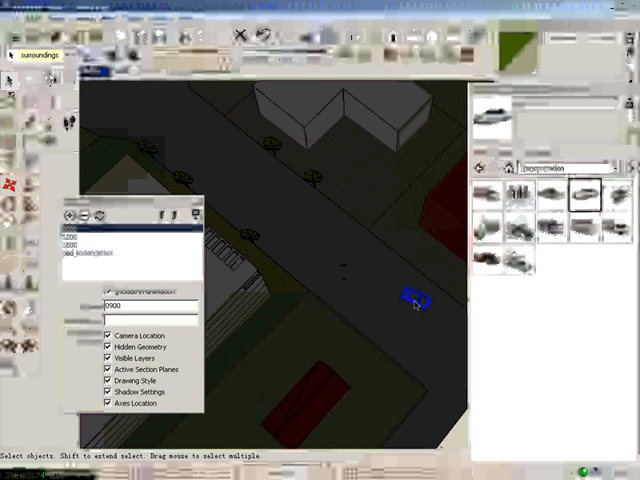
pyautogui.moveTo(62, 168)
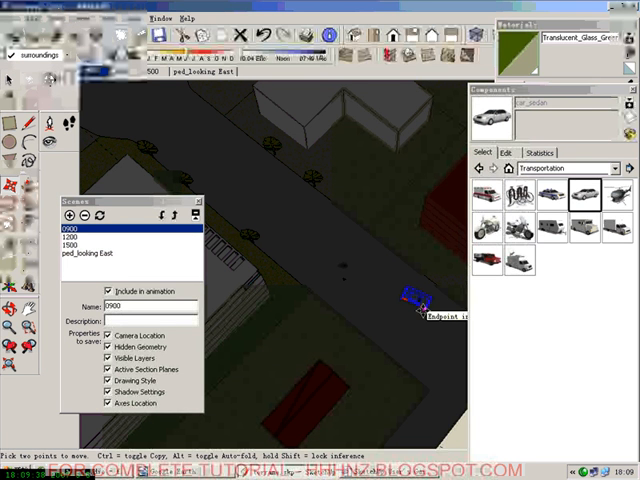
# Drag the sedan onto its spot on the road beside the building.
pyautogui.moveTo(410, 295); pyautogui.dragTo(315, 248)
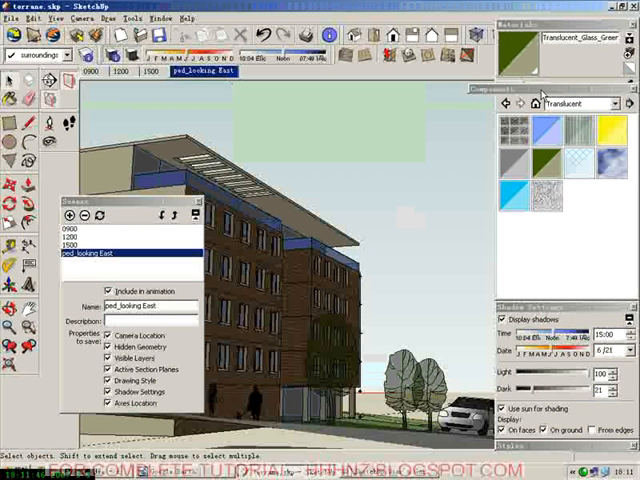
# Close the Components library window over the looking-East view.
pyautogui.click(632, 89)
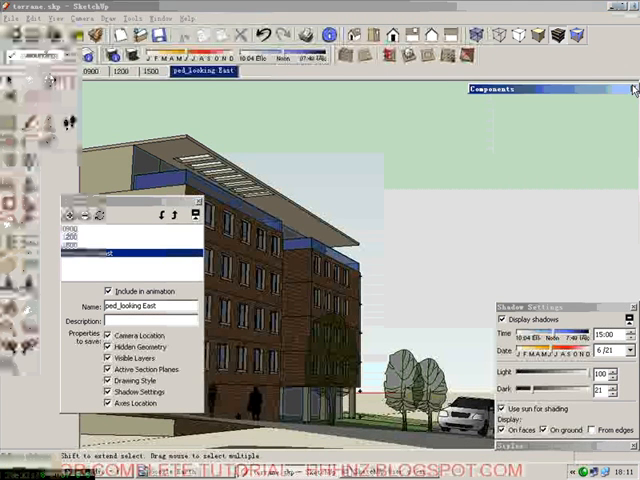